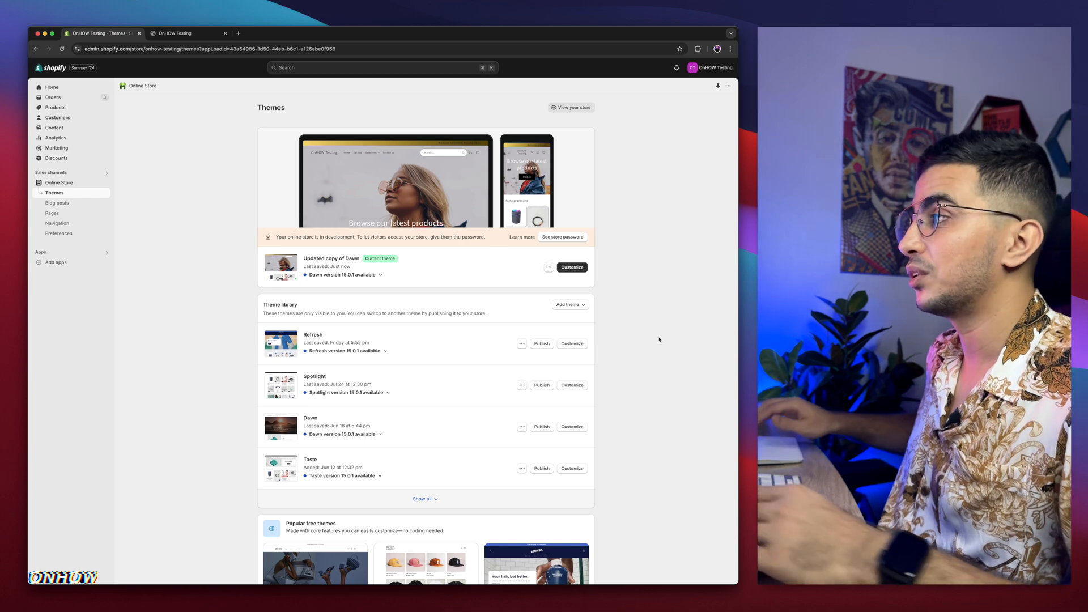
mouse_move(656, 338)
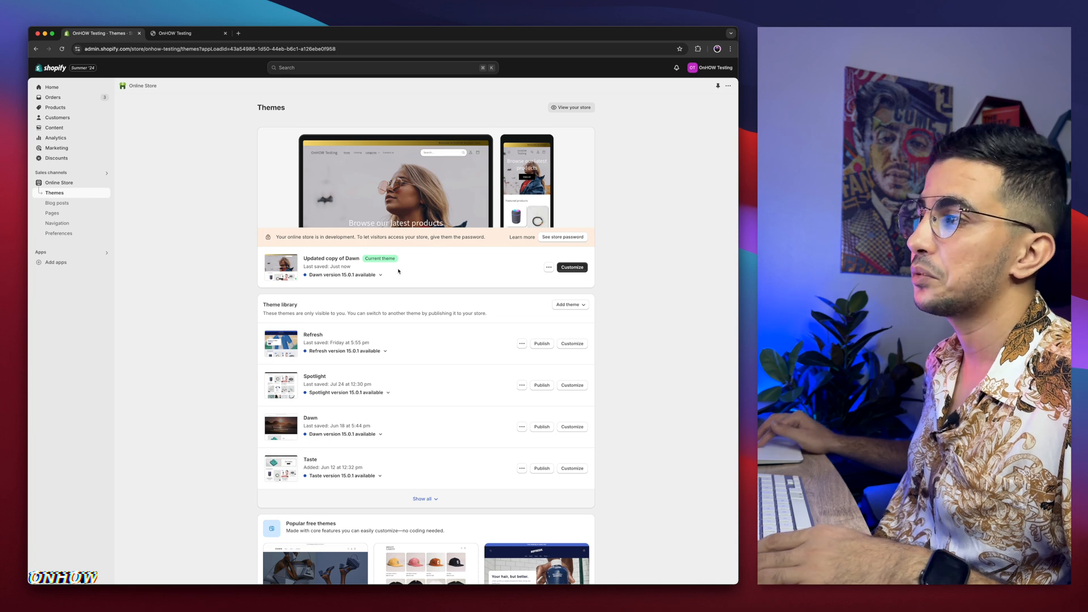
mouse_move(405, 271)
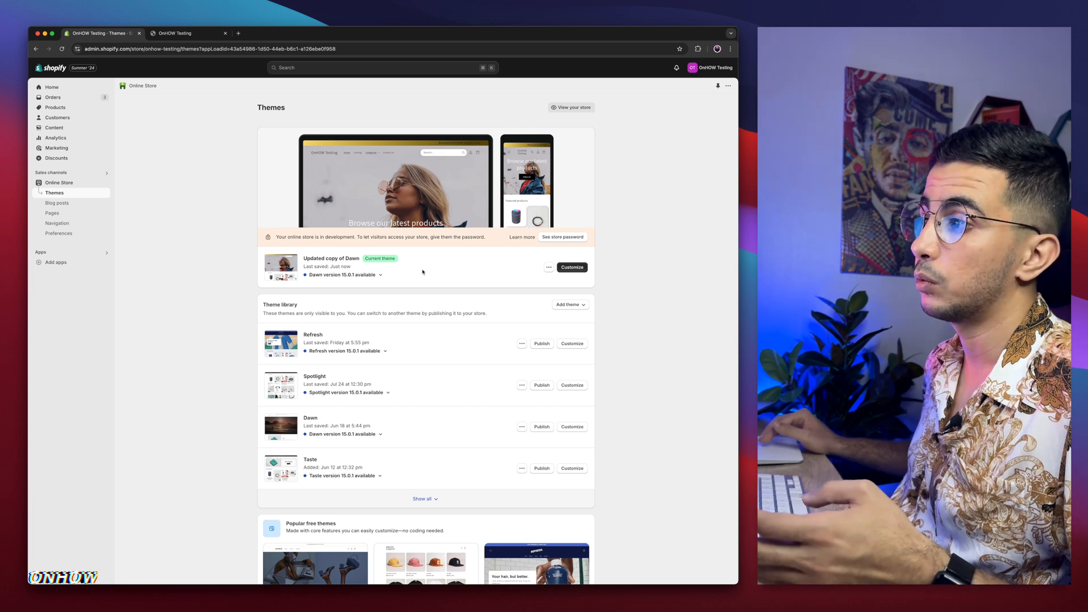
Show all themes in the Theme library, listing Sense, Trade and PageFly Assets alongside the current Dawn copy
scroll("down", 3)
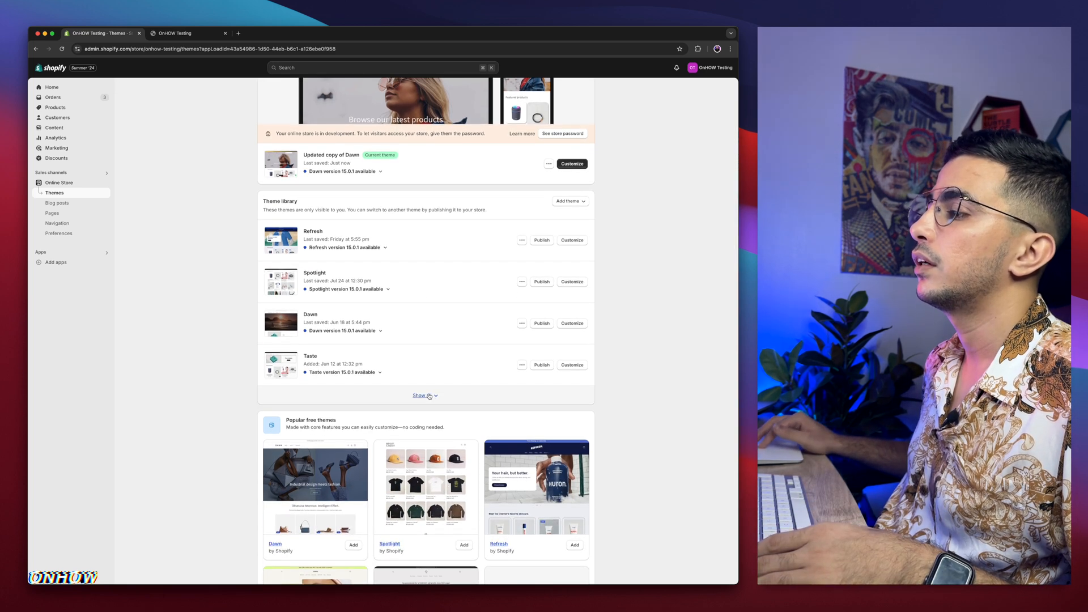
left_click(425, 396)
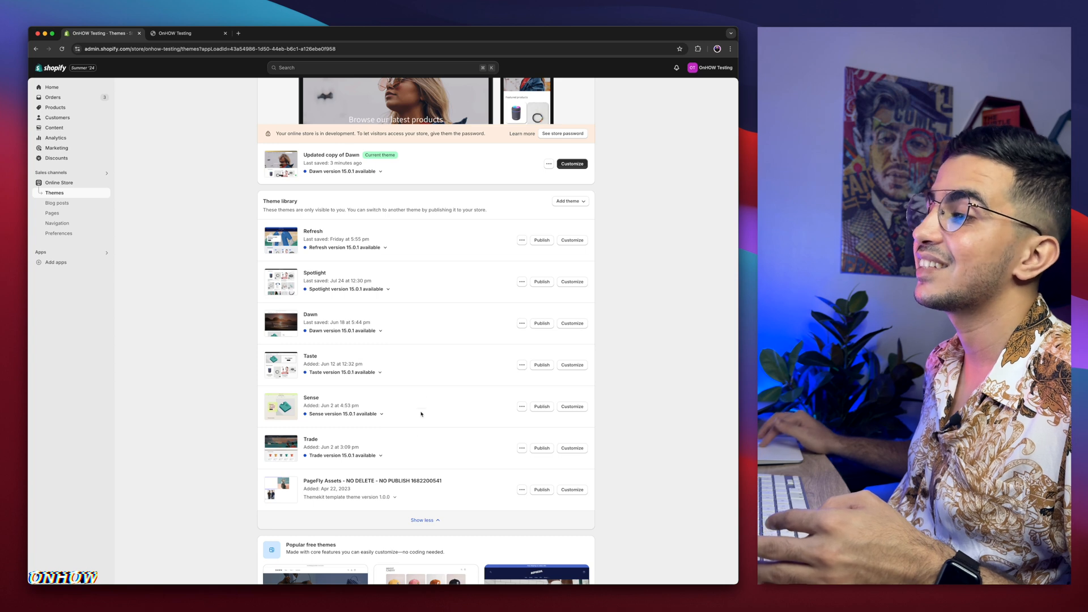
mouse_move(412, 452)
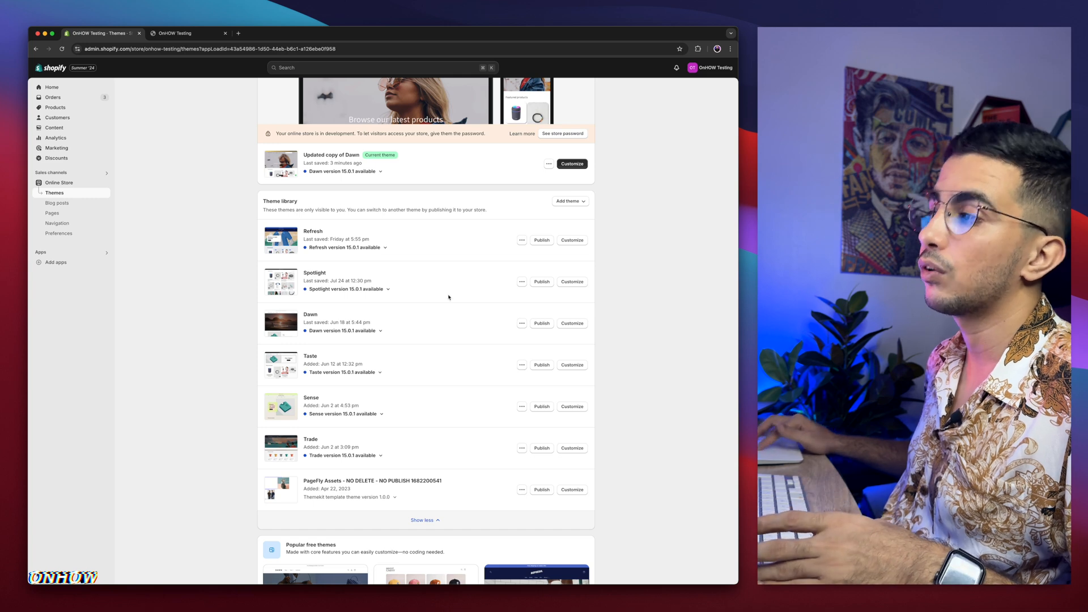
mouse_move(459, 361)
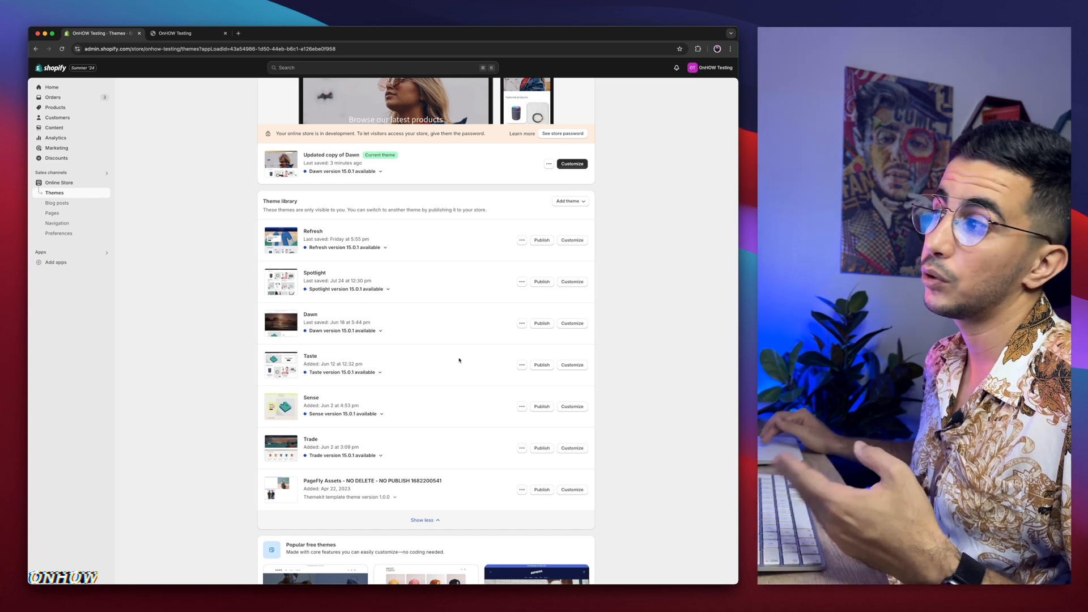
mouse_move(450, 286)
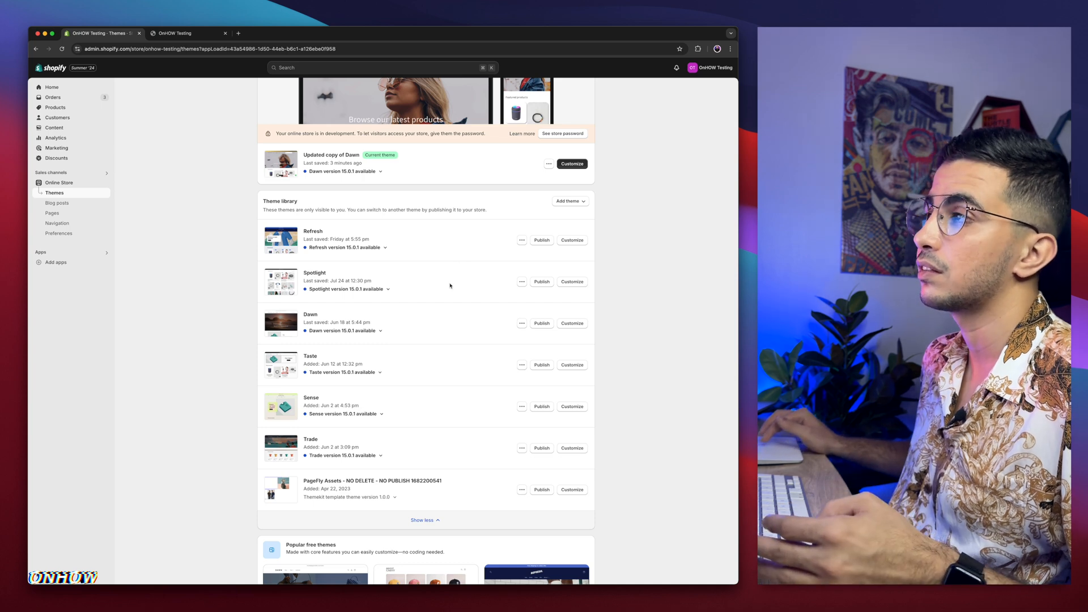
scroll("up", 3)
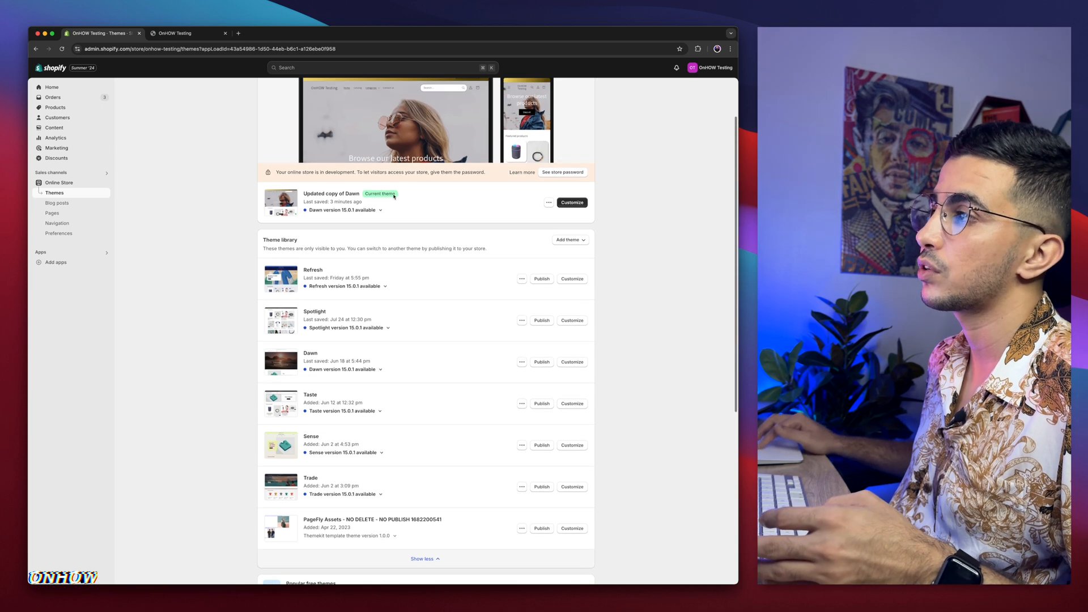
mouse_move(425, 285)
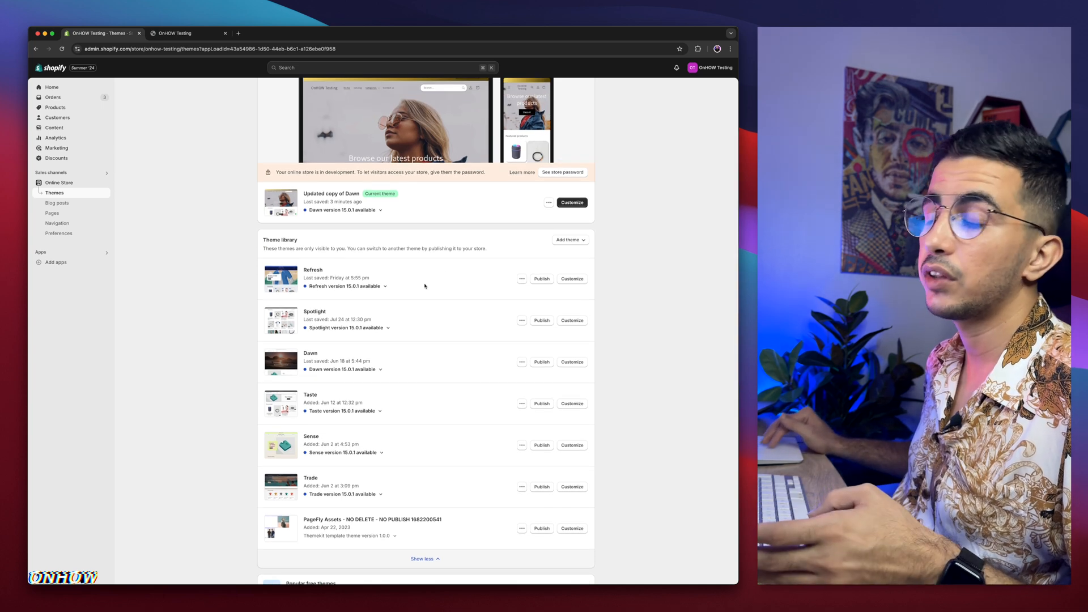
scroll("down", 3)
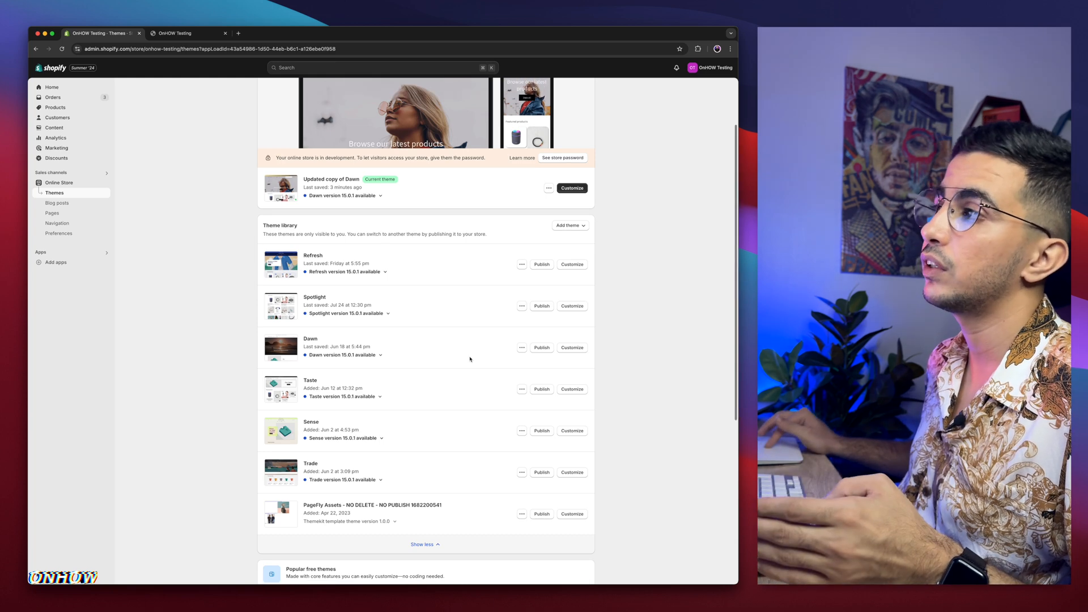
mouse_move(471, 385)
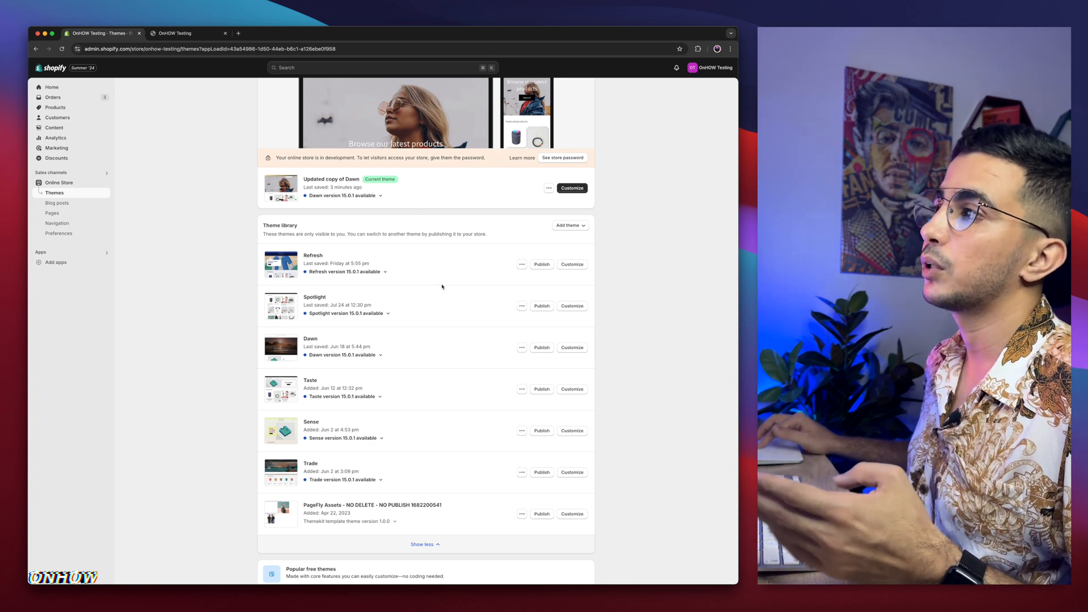
mouse_move(398, 196)
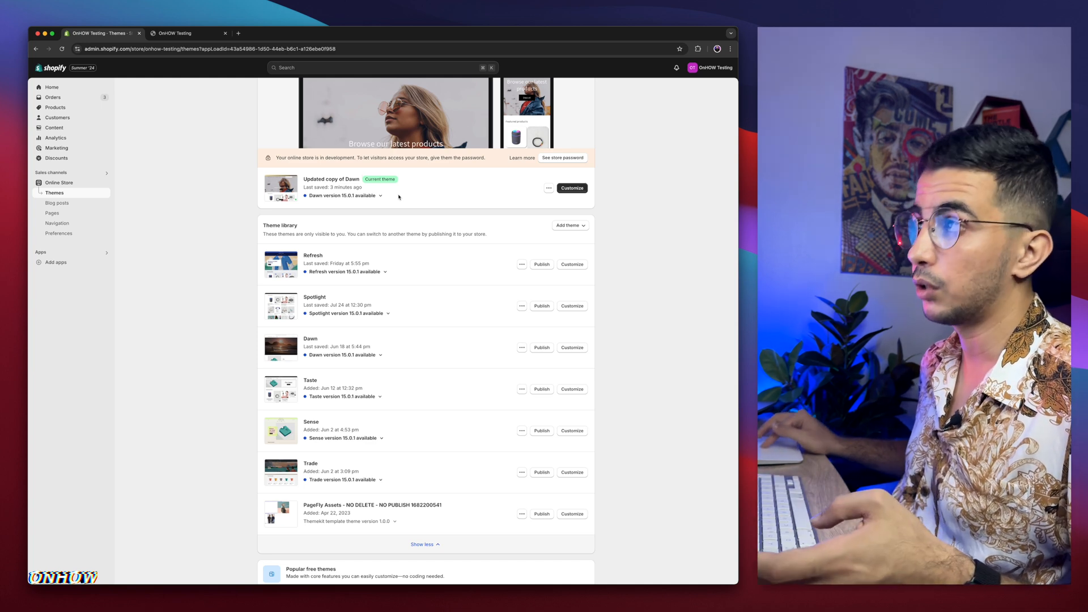
View the live OnHOW Testing storefront homepage in a new browser tab
left_click(187, 32)
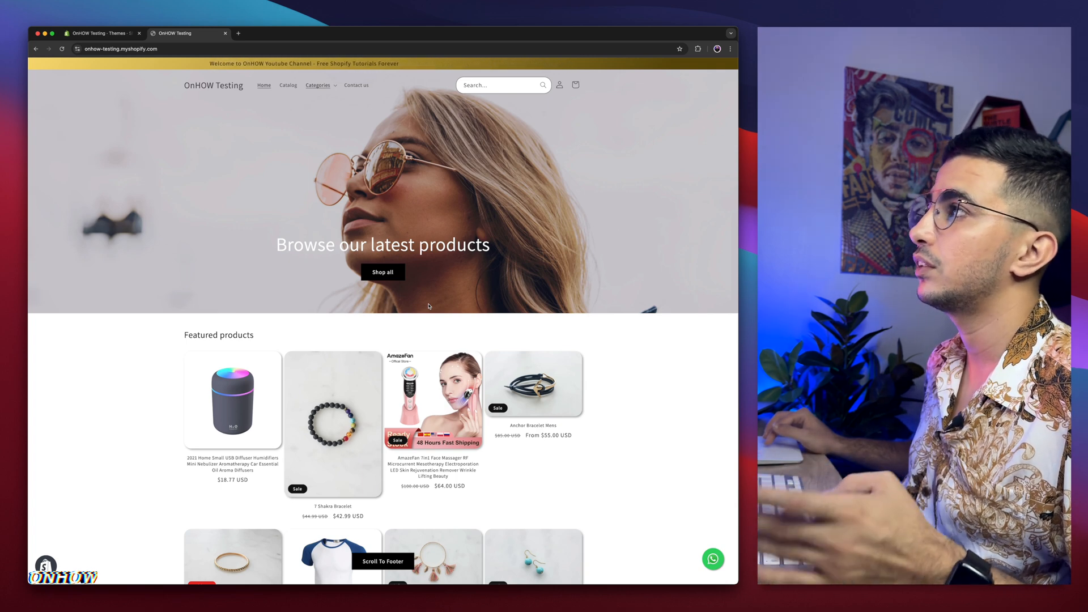
mouse_move(503, 260)
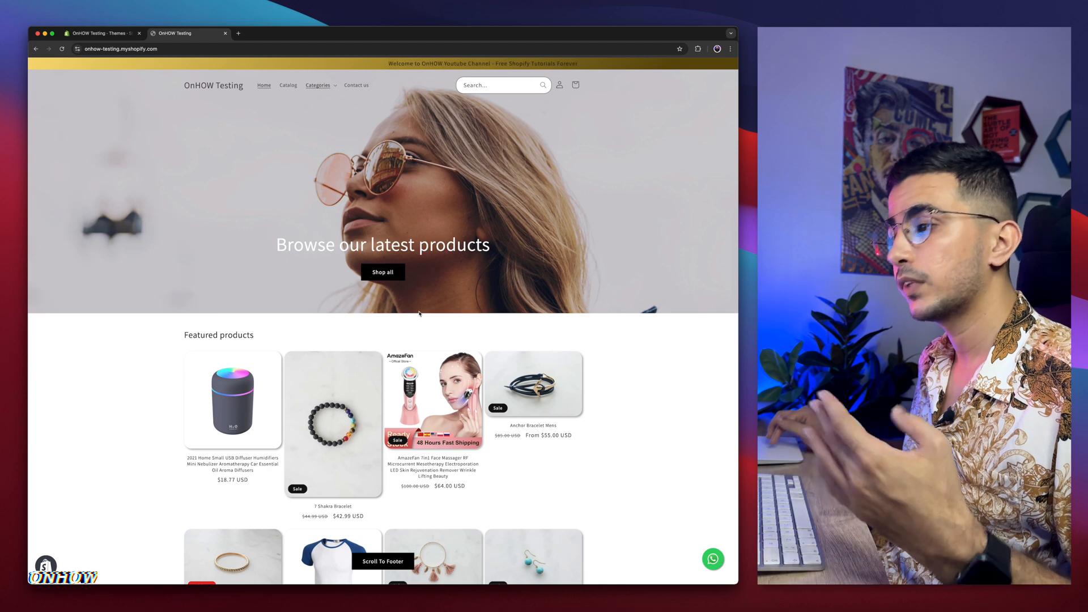
mouse_move(435, 204)
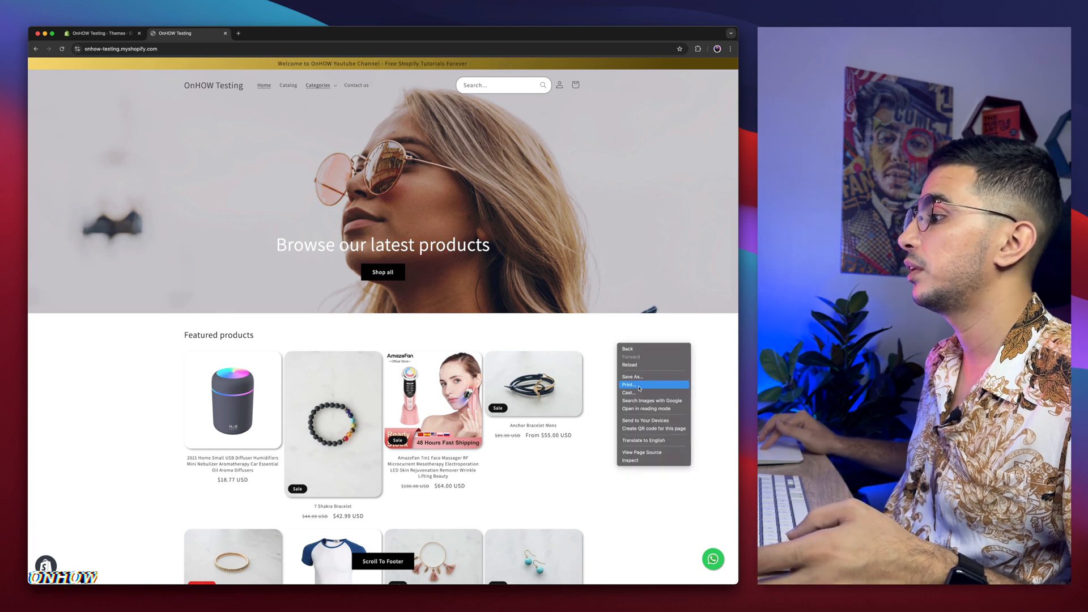
Start developer tools device preview of the storefront at iPhone 14 Pro Max size
left_click(629, 461)
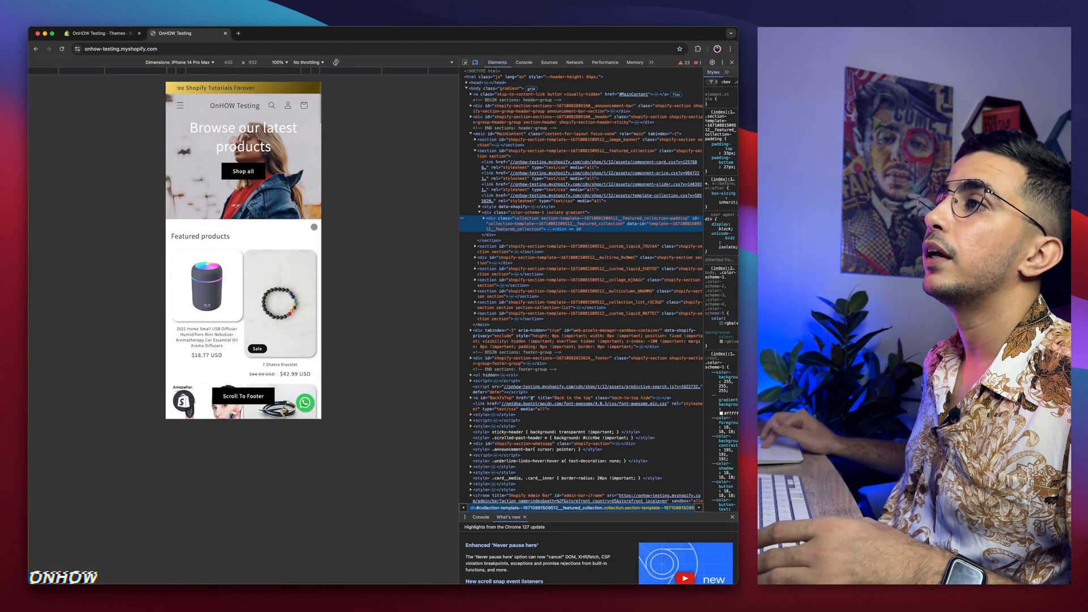
left_click(187, 62)
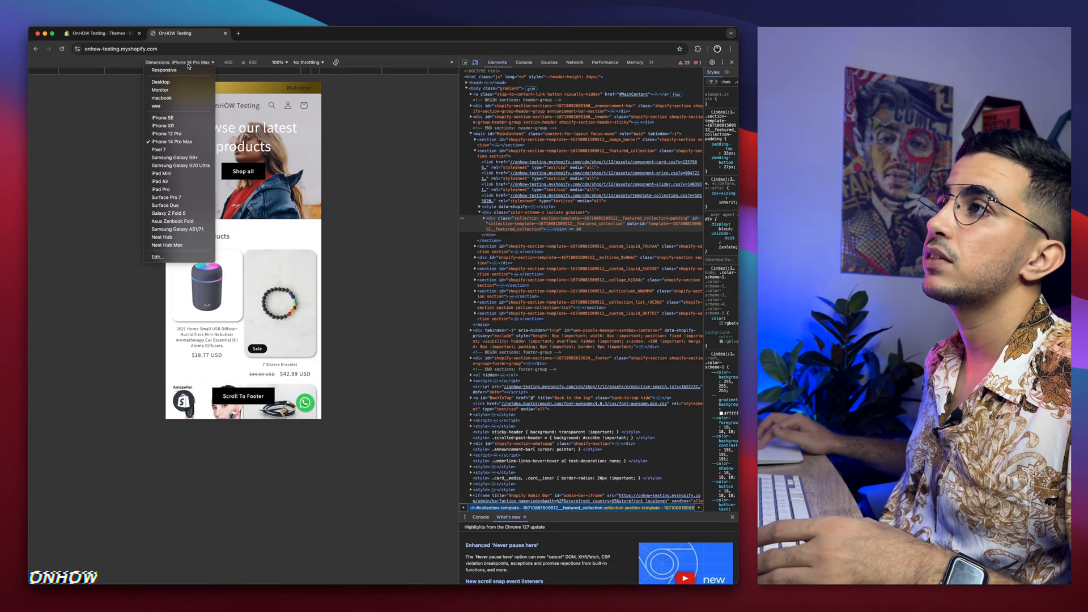
left_click(181, 142)
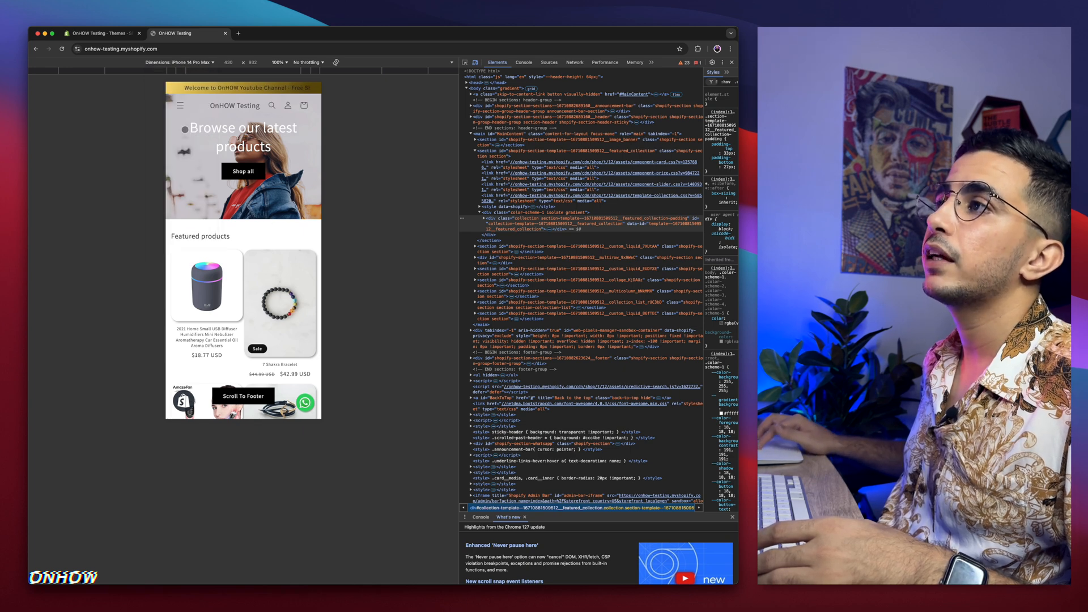
Reveal the mobile hamburger menu drawer to inspect it, then close it back to the homepage
left_click(180, 104)
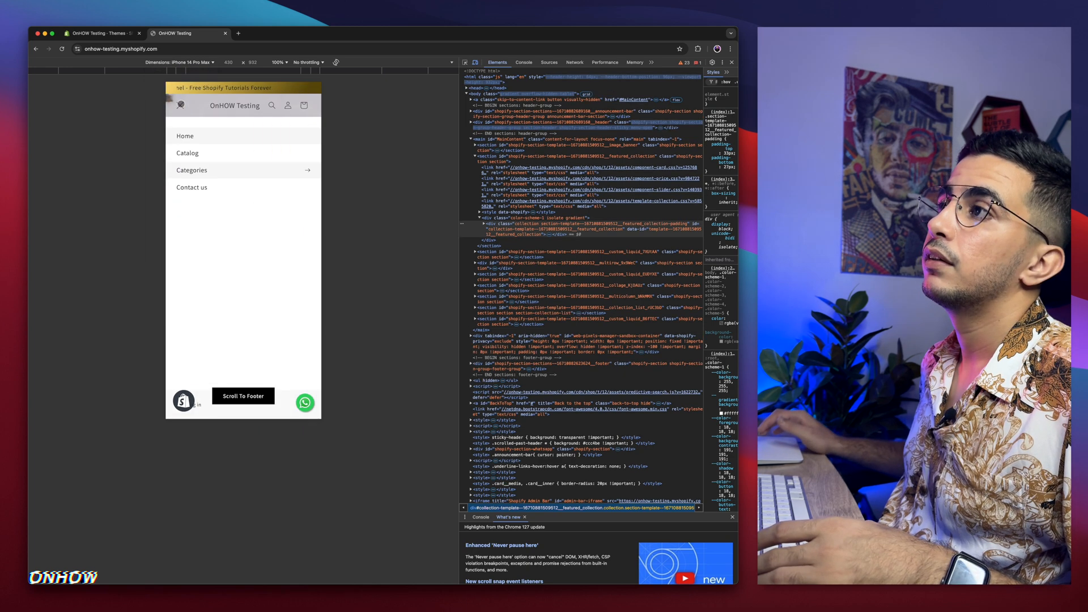
left_click(180, 104)
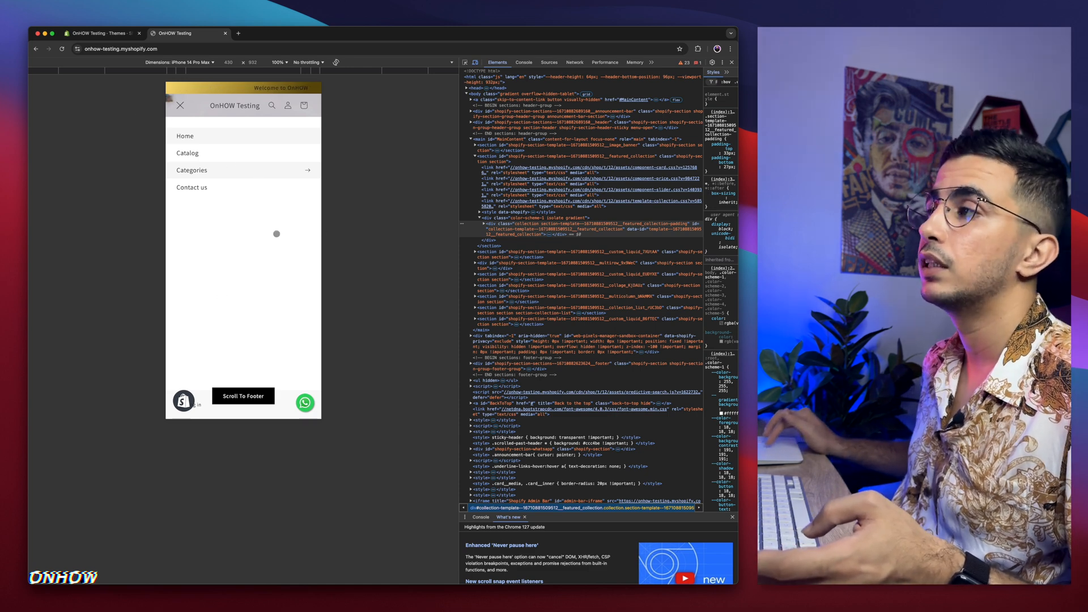
left_click(180, 104)
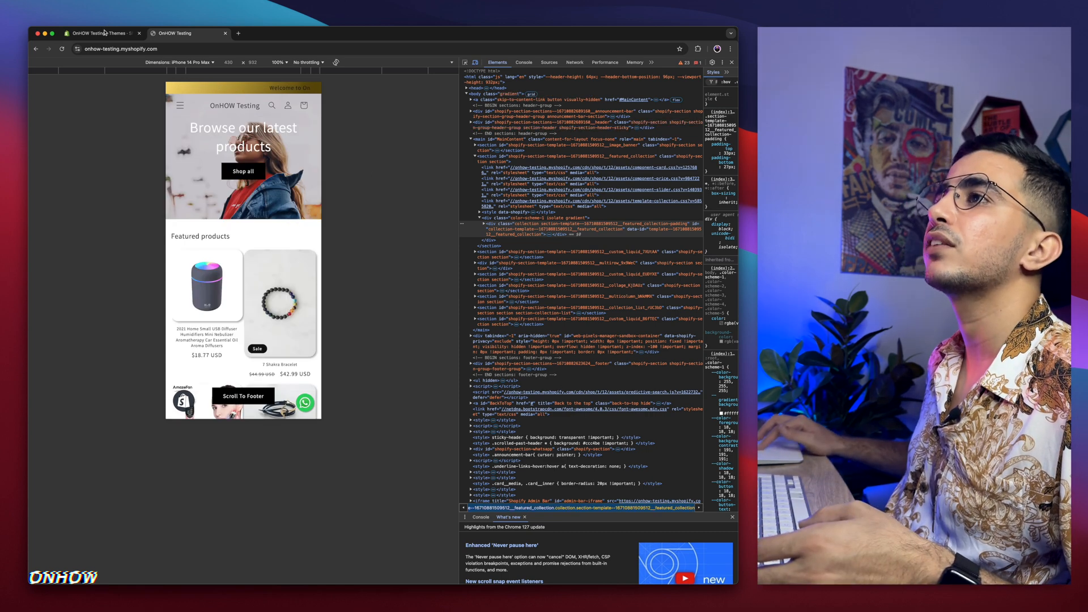
Launch Edit code for the current Updated copy of Dawn theme from its more-actions menu
left_click(101, 33)
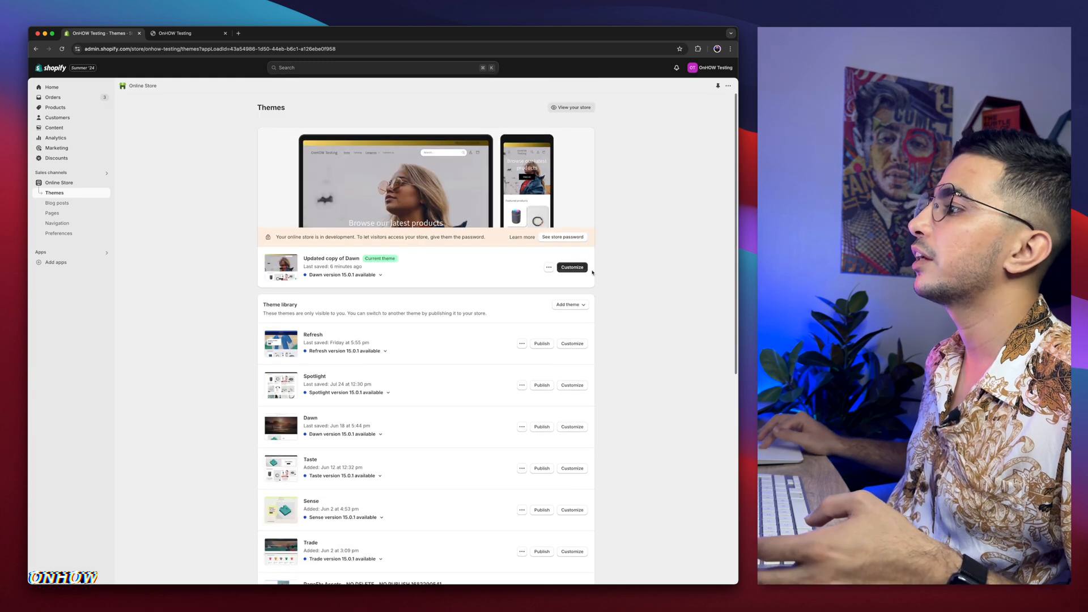
left_click(549, 267)
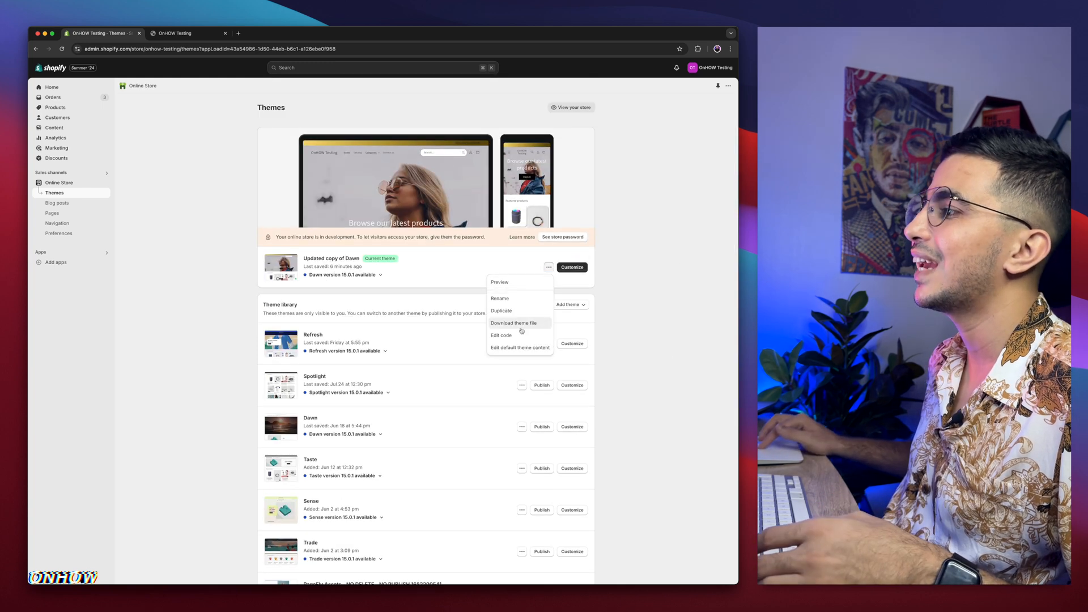
left_click(500, 335)
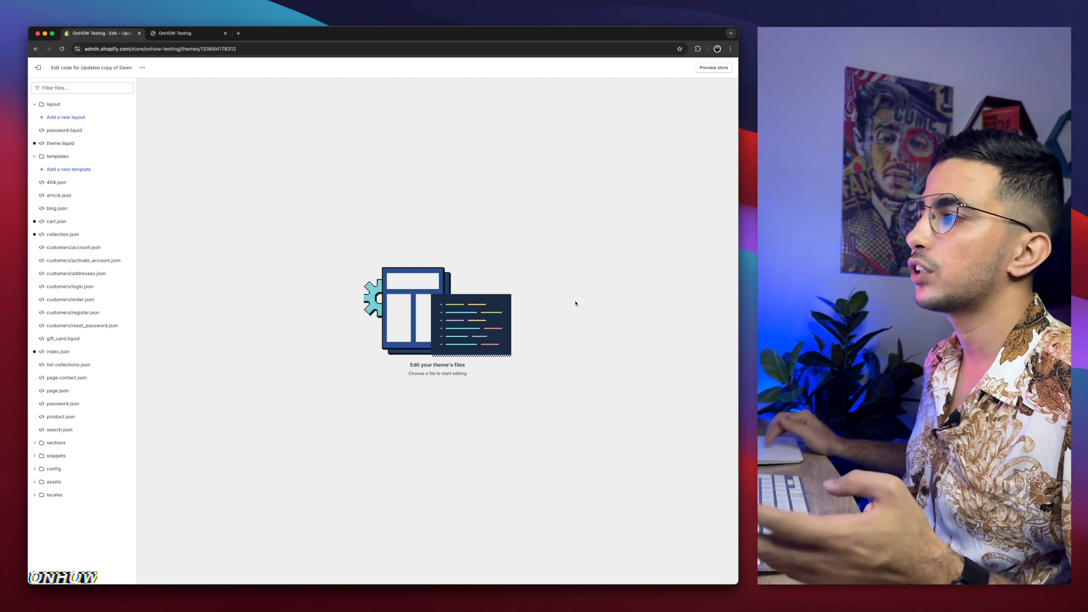
mouse_move(297, 344)
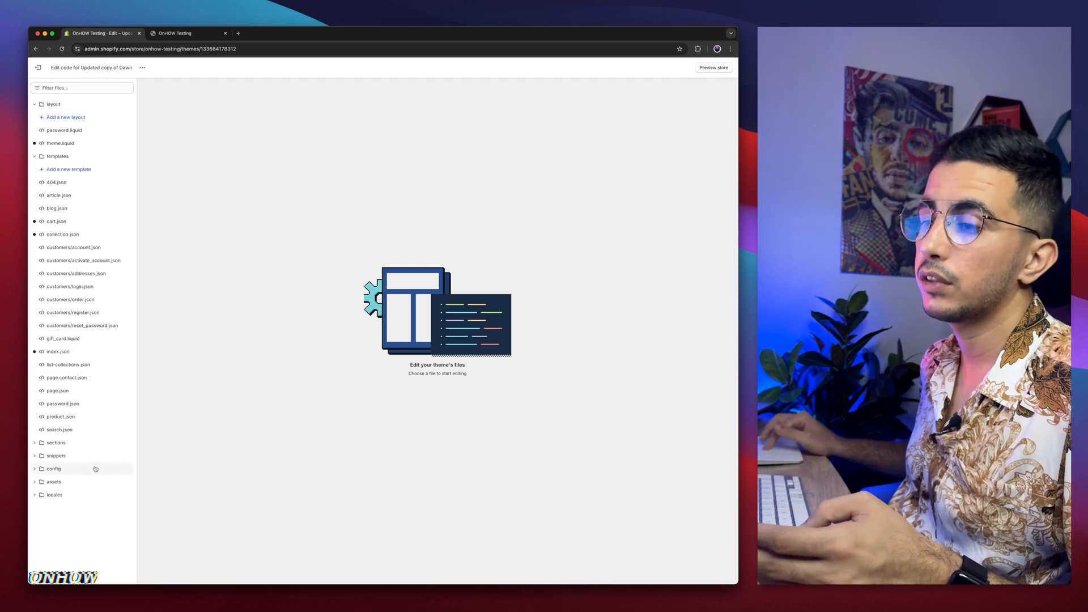
left_click(81, 87)
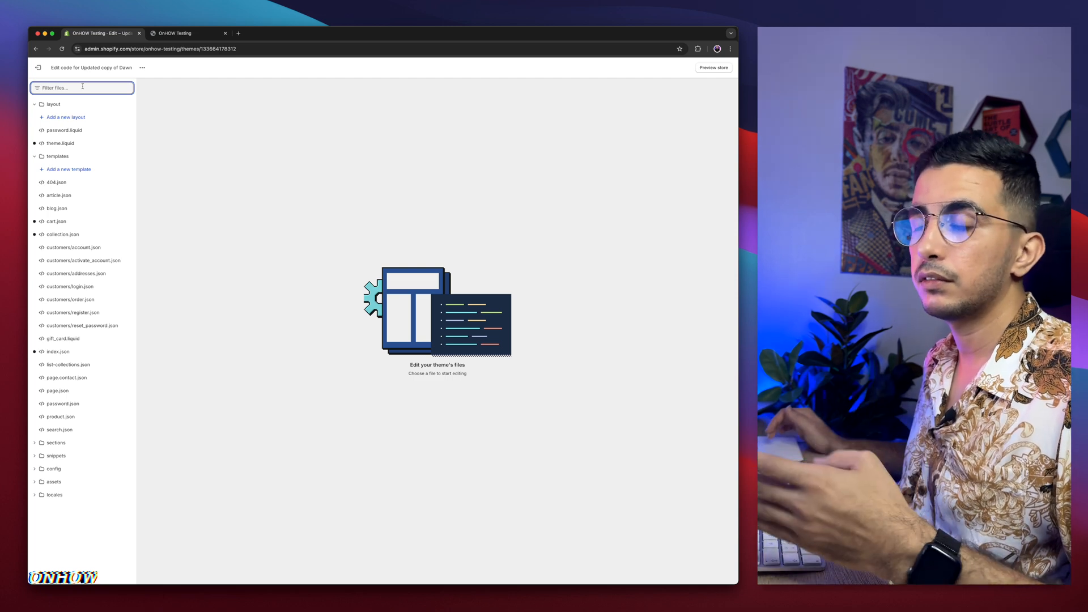
Filter the theme files for 'base' and load assets/base.css, scrolling through the stylesheet
type("base")
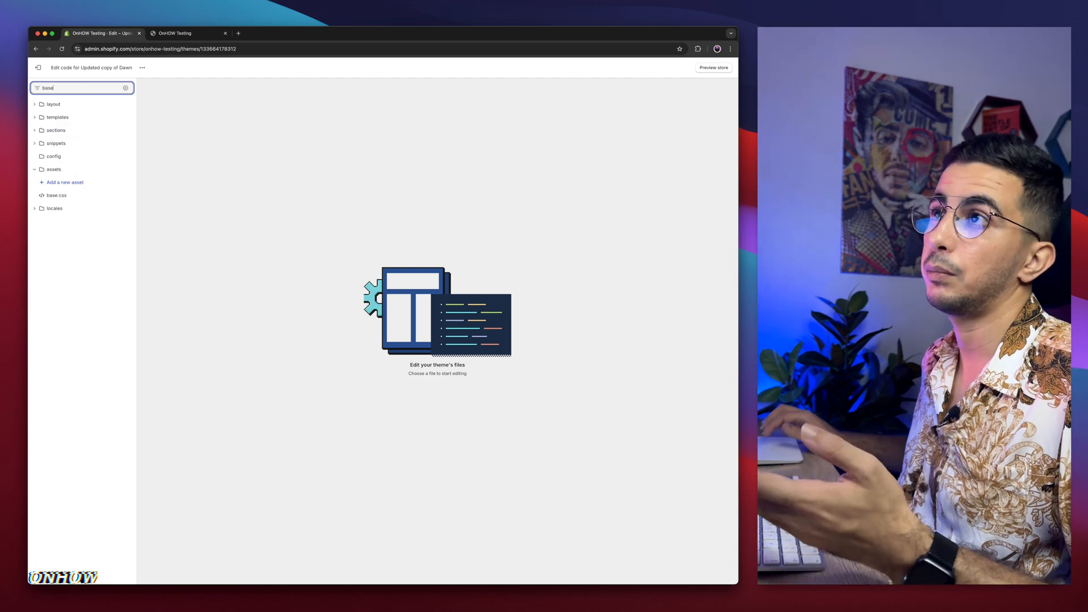
left_click(55, 195)
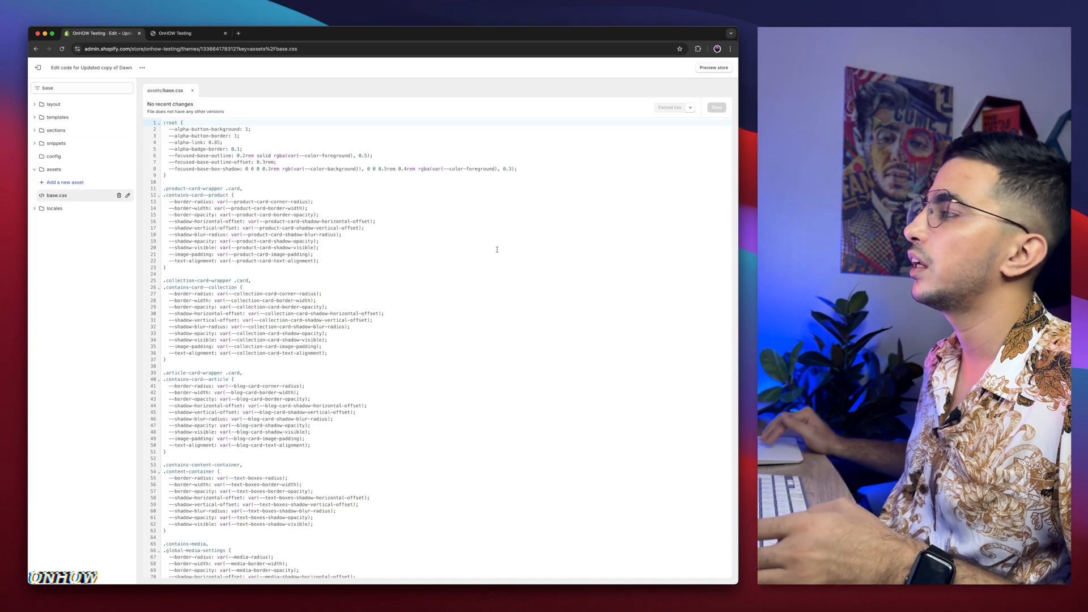
scroll("down", 3)
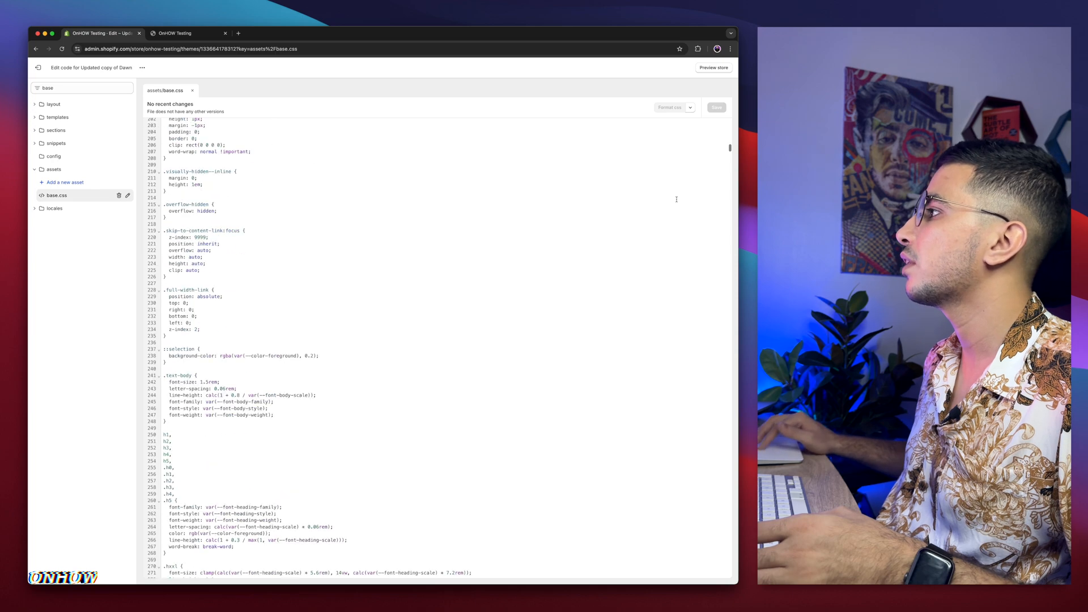
scroll("down", 3)
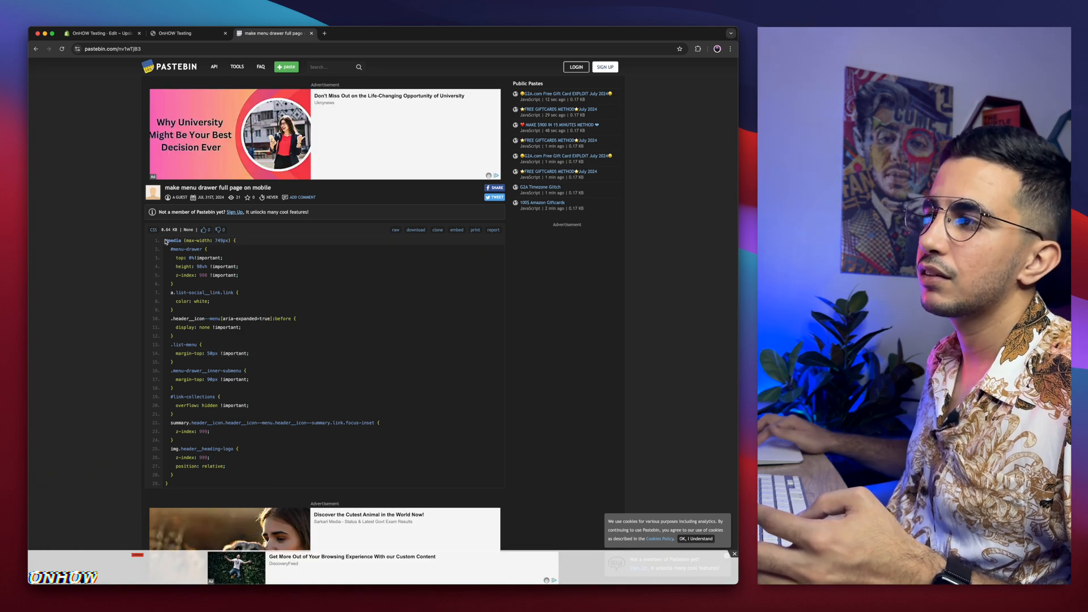
key("ctrl+a")
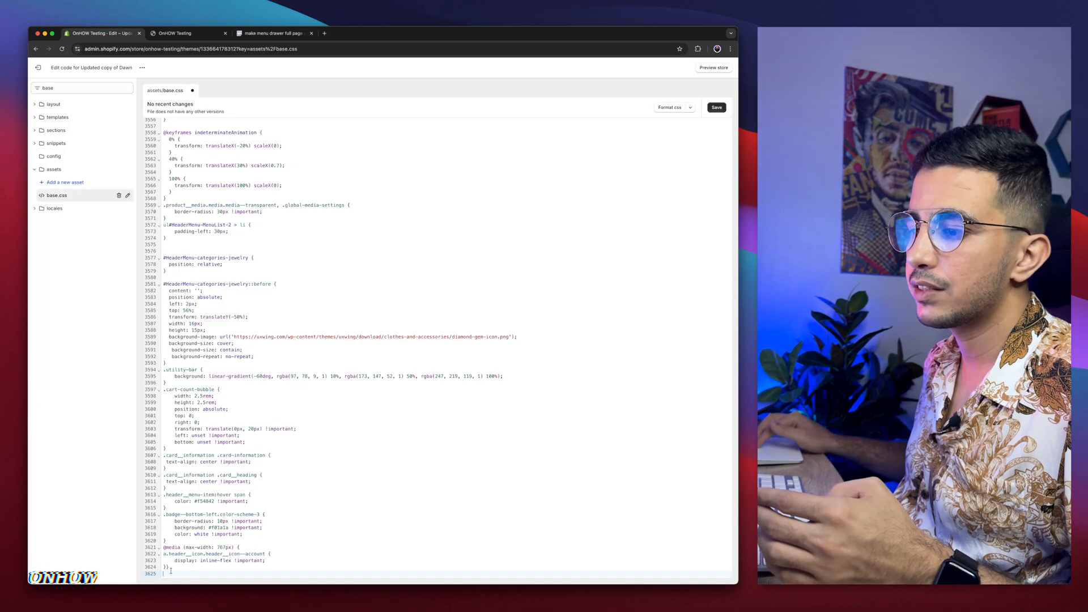
Save base.css with the full-page menu drawer CSS pasted at its end and return to the storefront preview
scroll("down", 3)
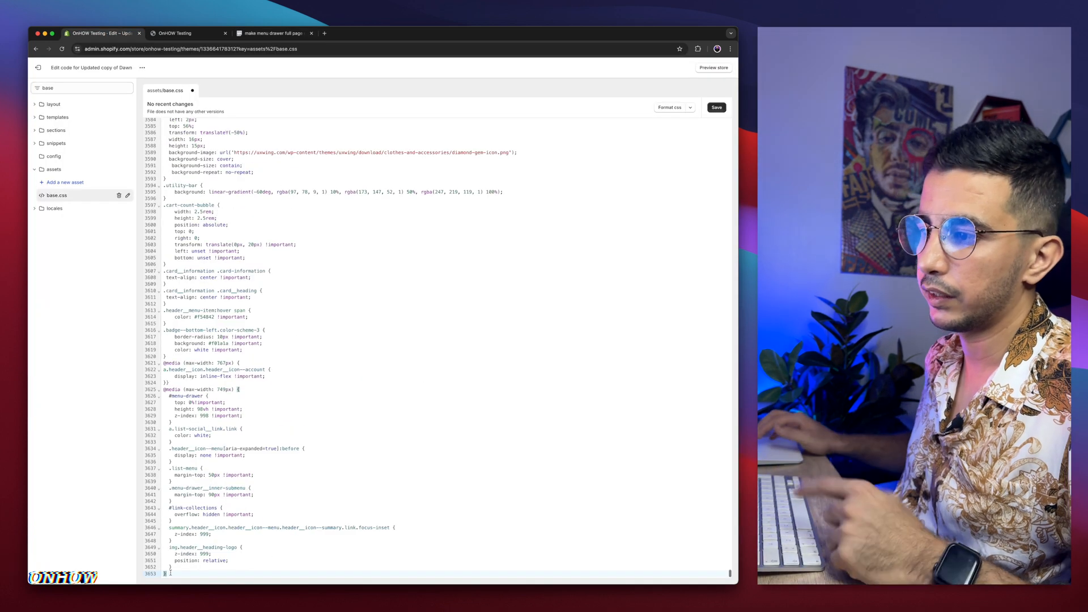
left_click(717, 108)
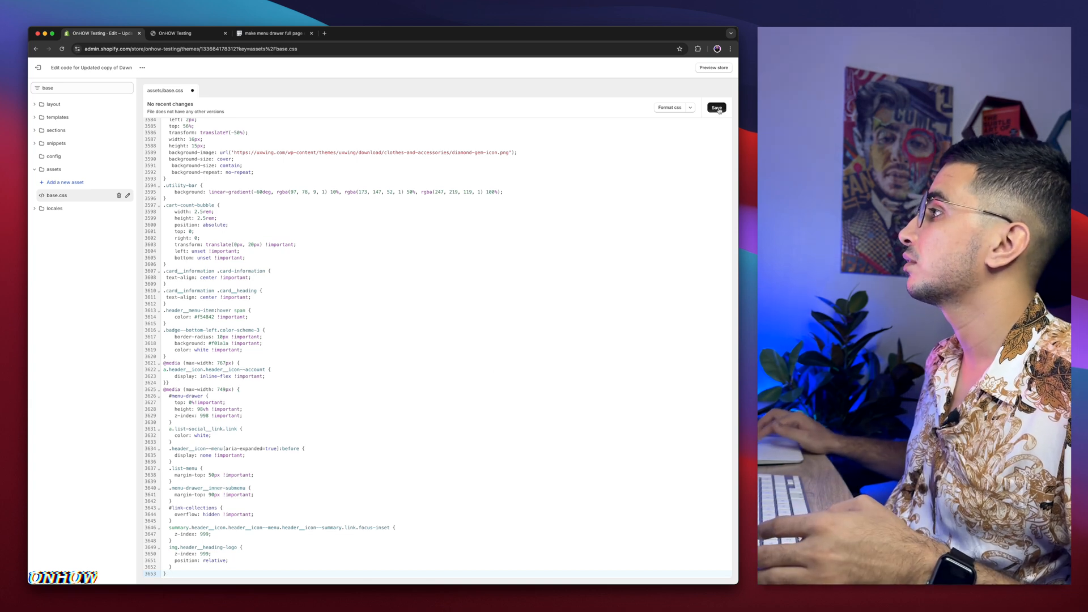
left_click(717, 108)
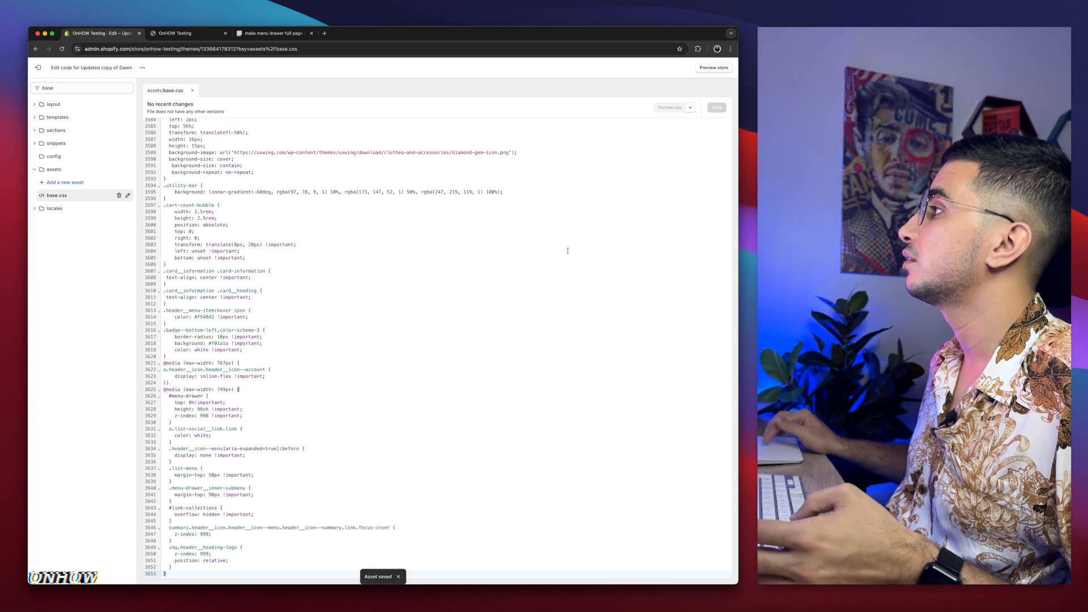
left_click(179, 33)
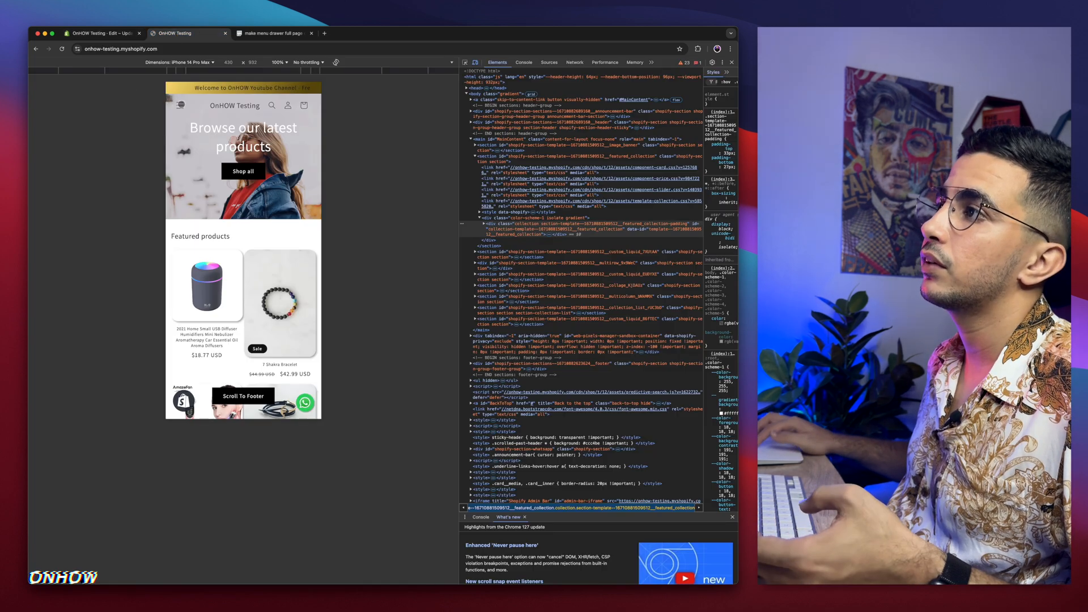
Reload the mobile storefront and confirm the menu drawer opens as a full-page panel with Home, Catalog, Categories, Contact us
left_click(181, 104)
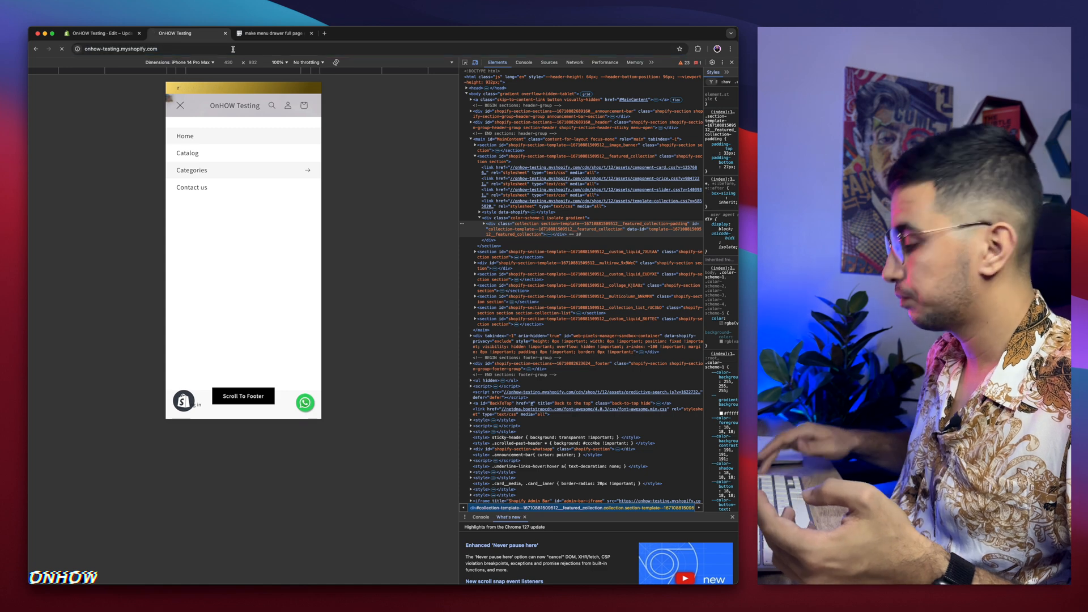
left_click(180, 105)
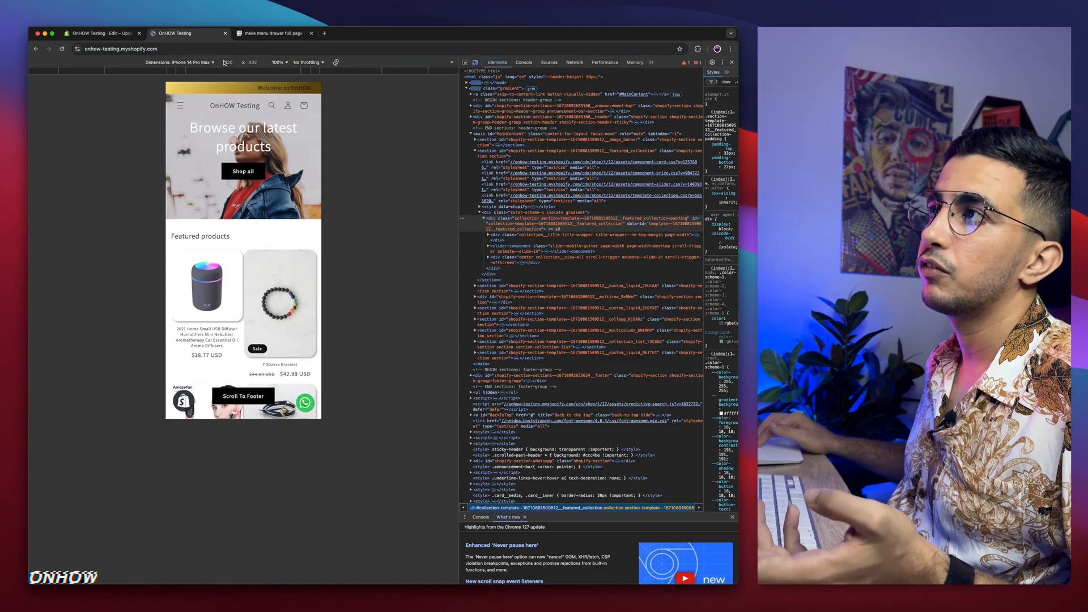
left_click(180, 104)
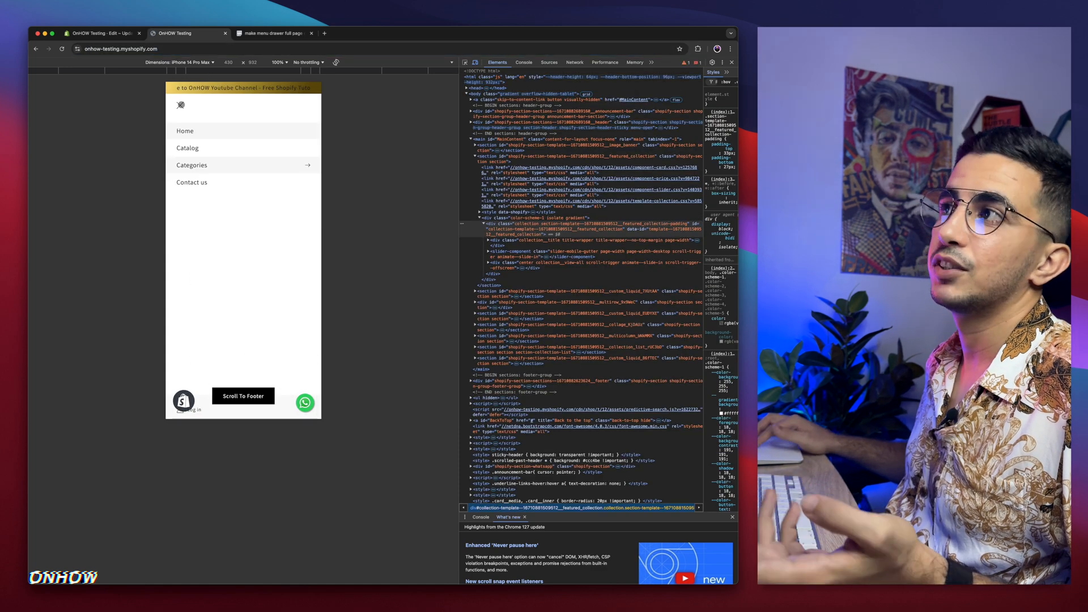